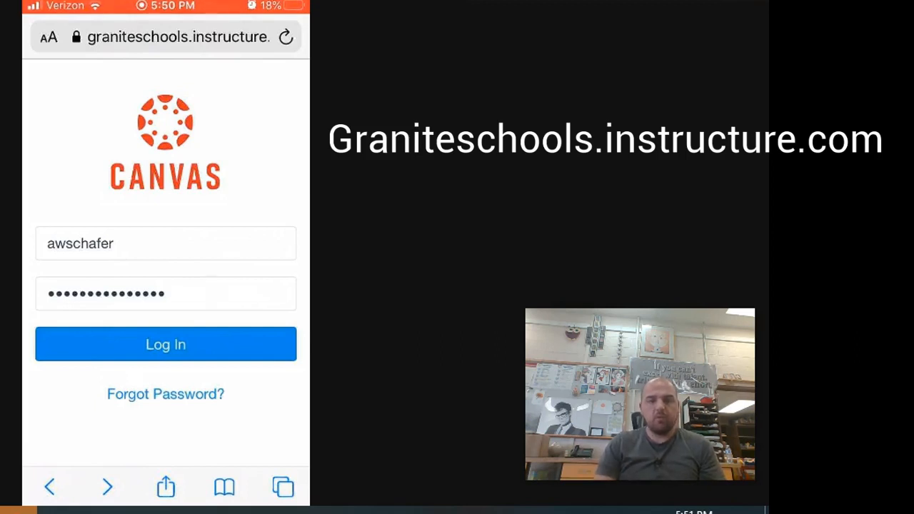
Step: Sign in to the school Canvas account and land on the course dashboard
left_click(166, 344)
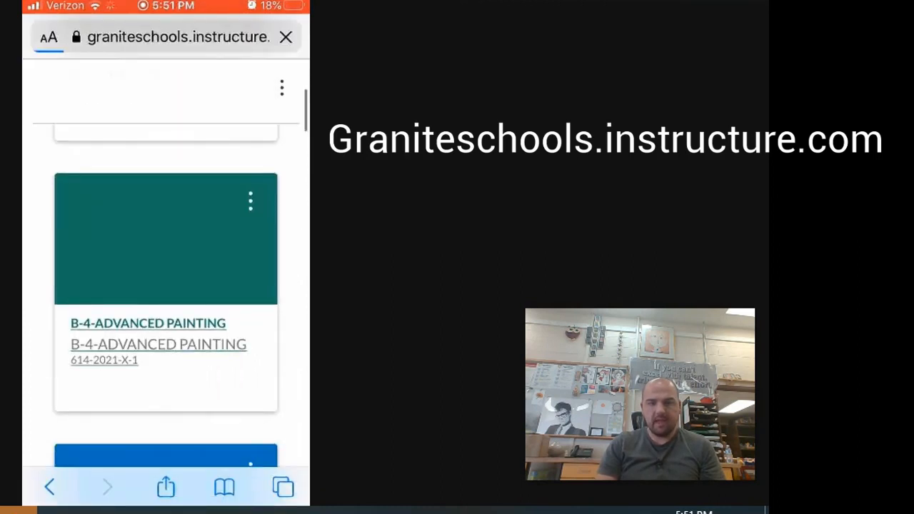
Step: Enter the B-4-ADVANCED PAINTING course and scroll its Modules list down to Art Fee
left_click(147, 323)
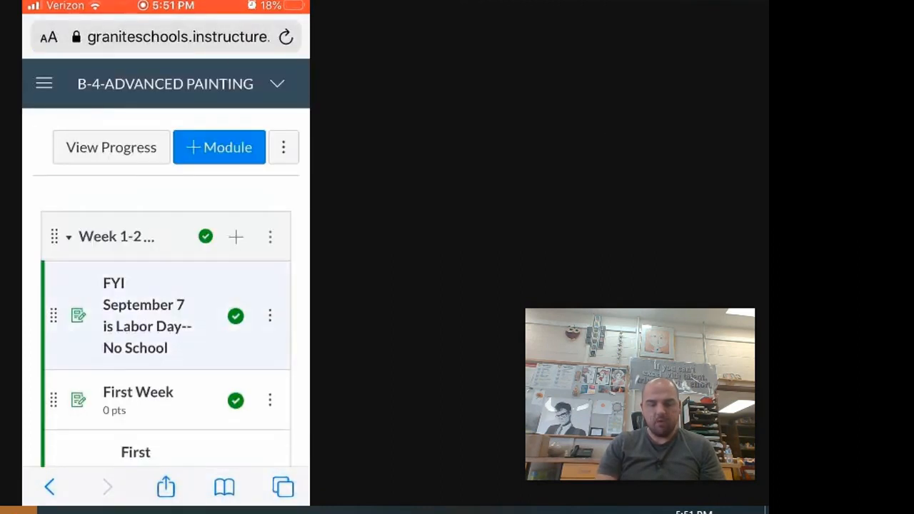
scroll("down", 3)
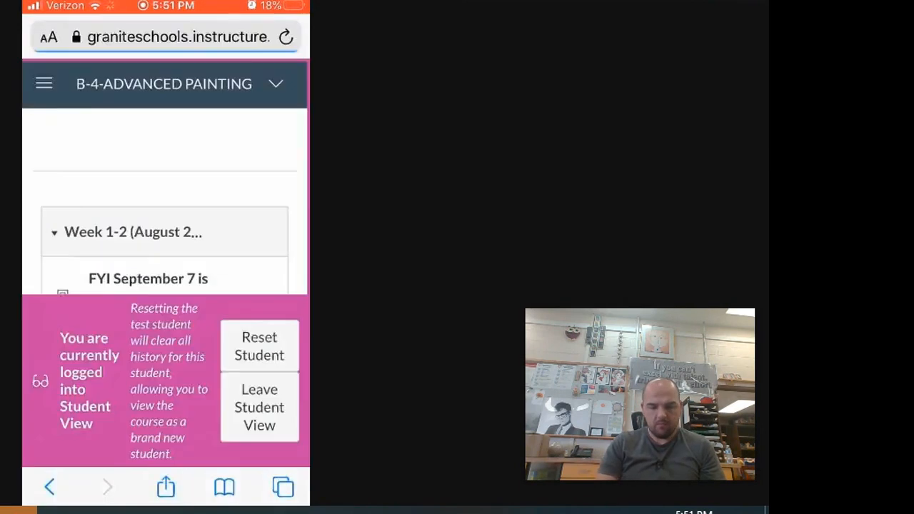
scroll("down", 3)
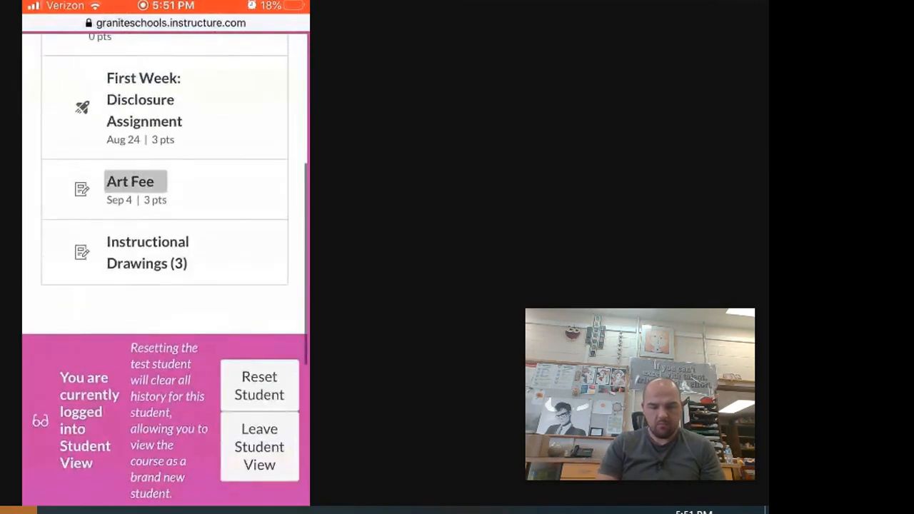
Step: Go into the Art Fee assignment and read through its instructions
left_click(132, 180)
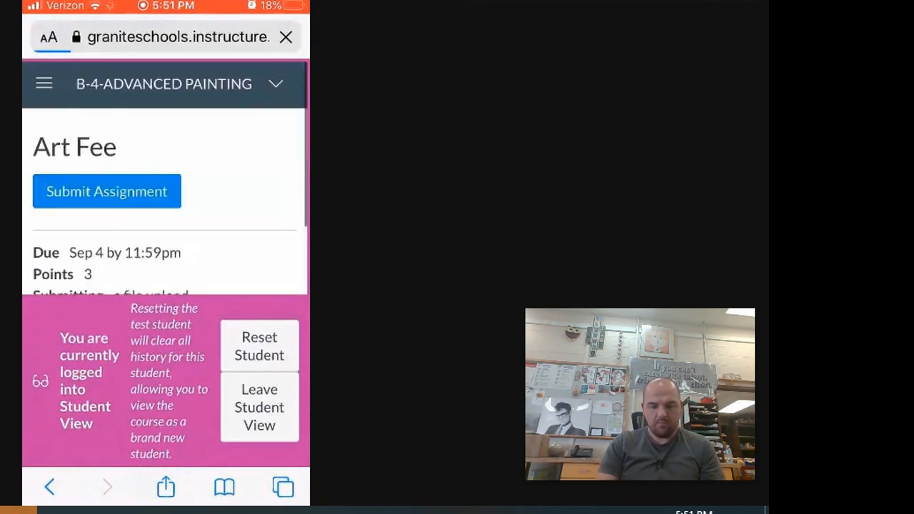
scroll("down", 3)
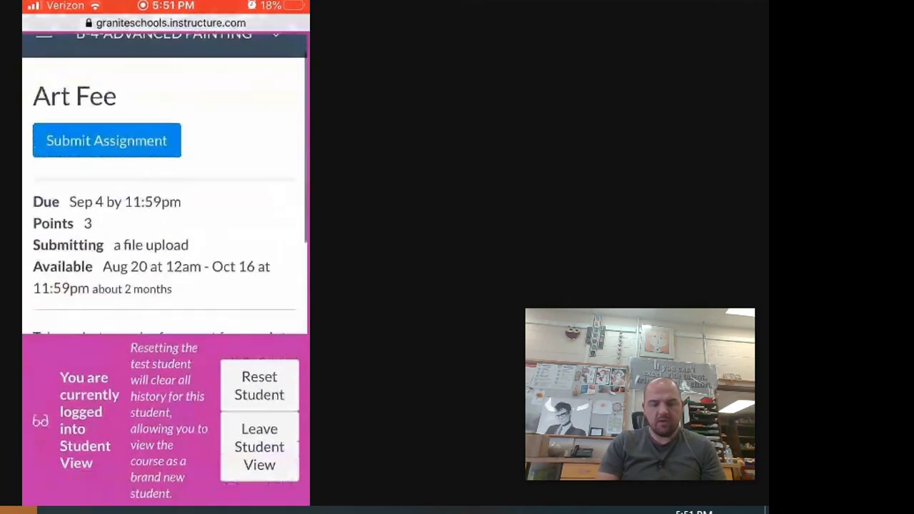
scroll("down", 3)
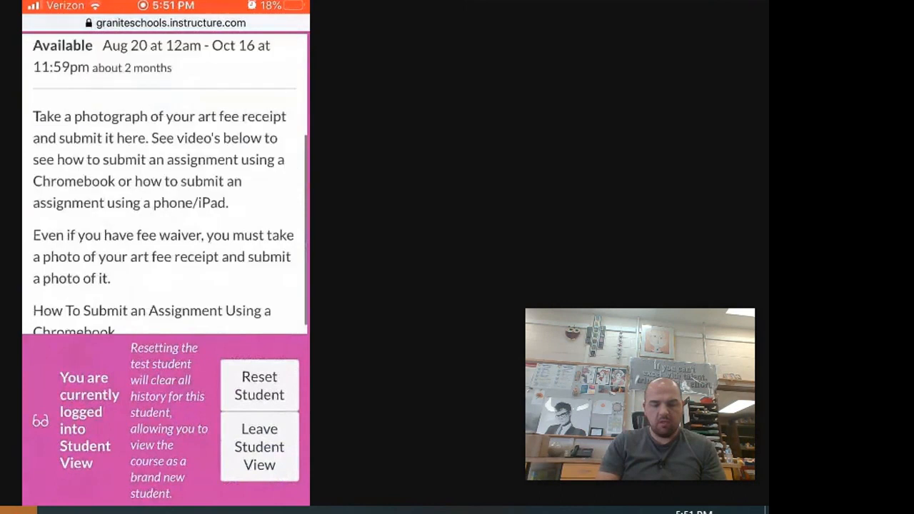
scroll("up", 3)
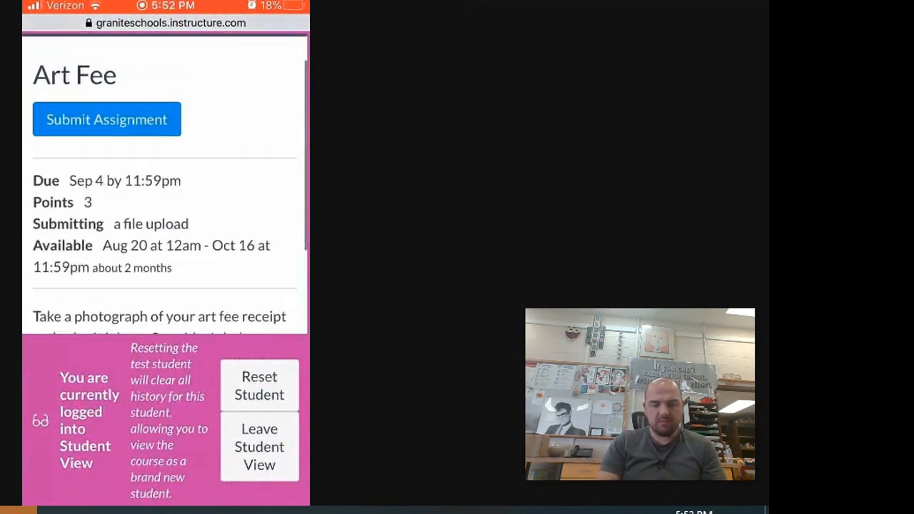
Step: Start a submission for Art Fee and bring the File Upload form into view
left_click(106, 120)
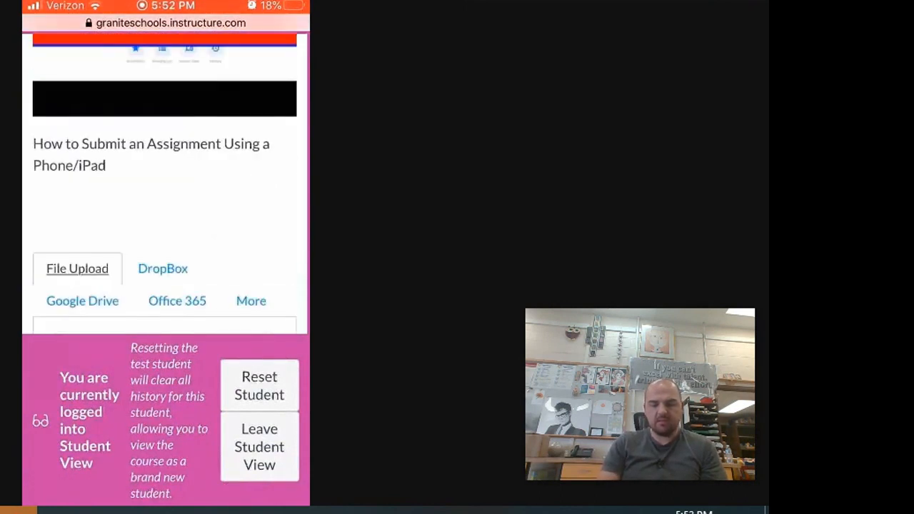
scroll("down", 3)
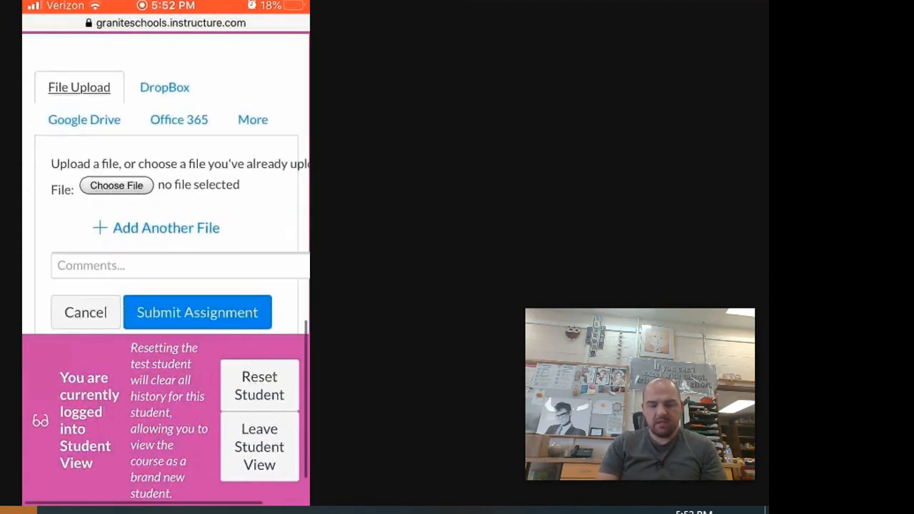
scroll("down", 3)
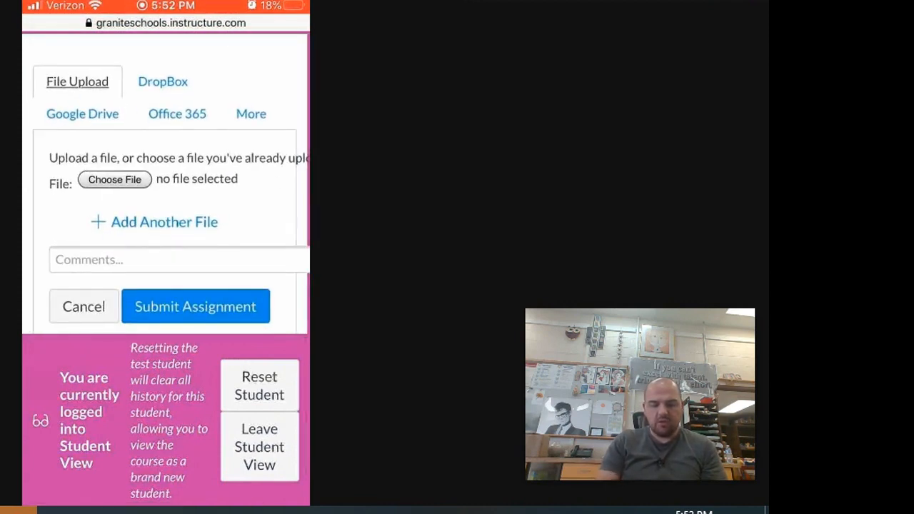
Step: Choose the receipt photo from the phone's Photo Library as the upload file
left_click(114, 180)
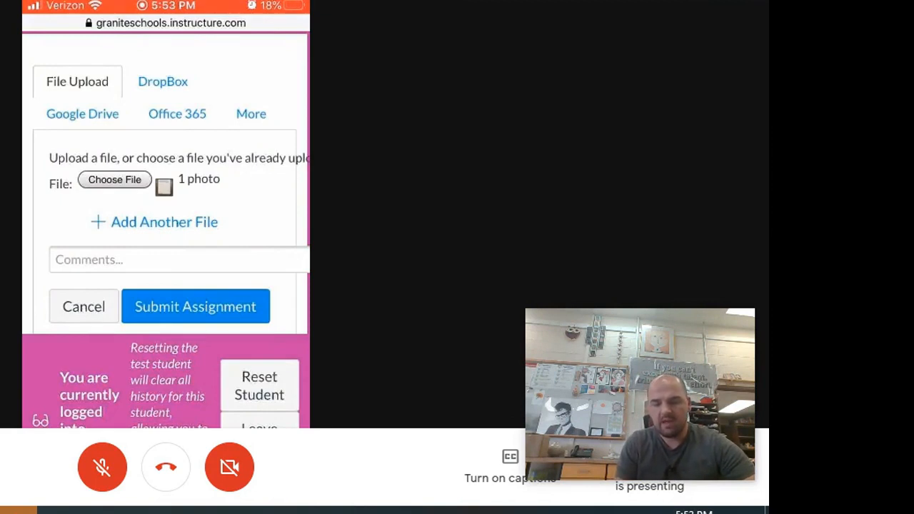
Step: Submit the Art Fee photo and confirm the page now shows Re-submit Assignment
left_click(179, 260)
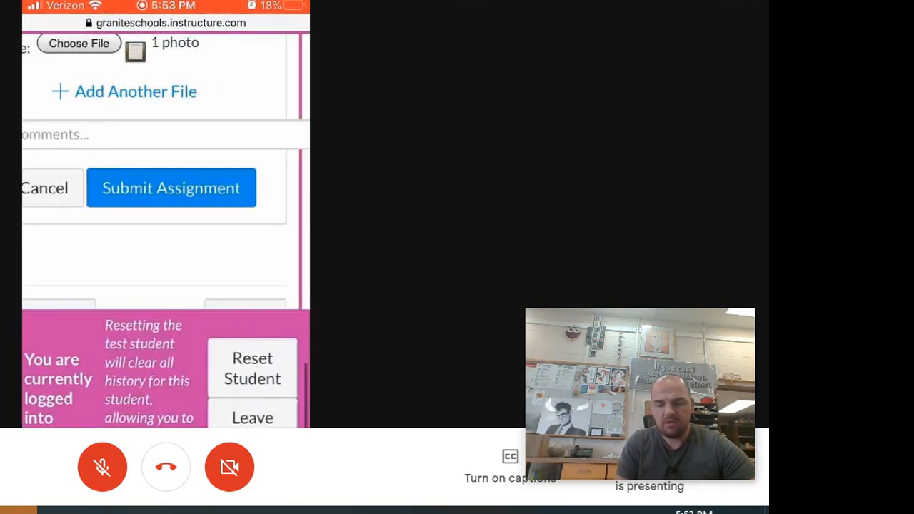
left_click(171, 189)
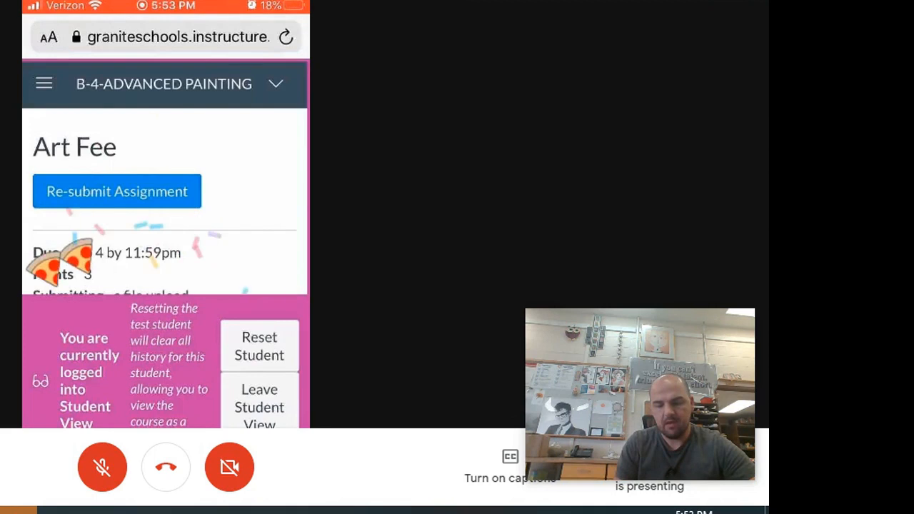
scroll("down", 3)
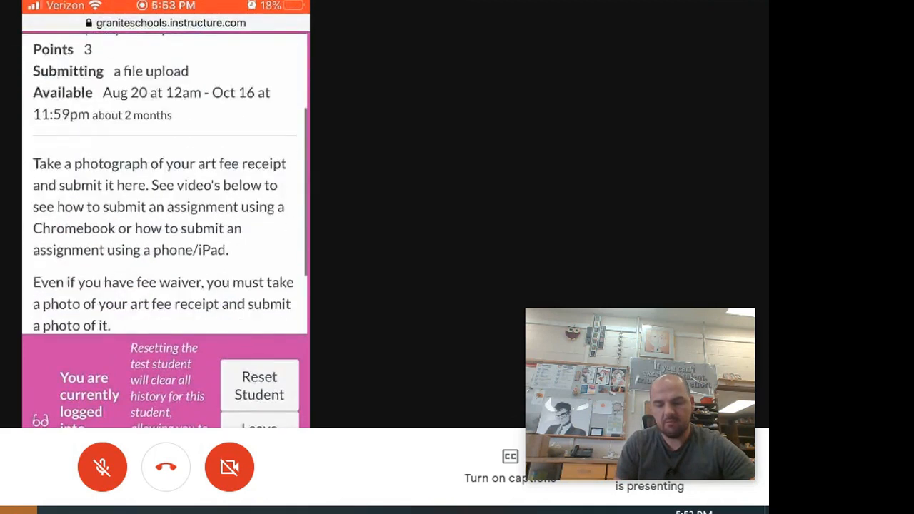
scroll("up", 3)
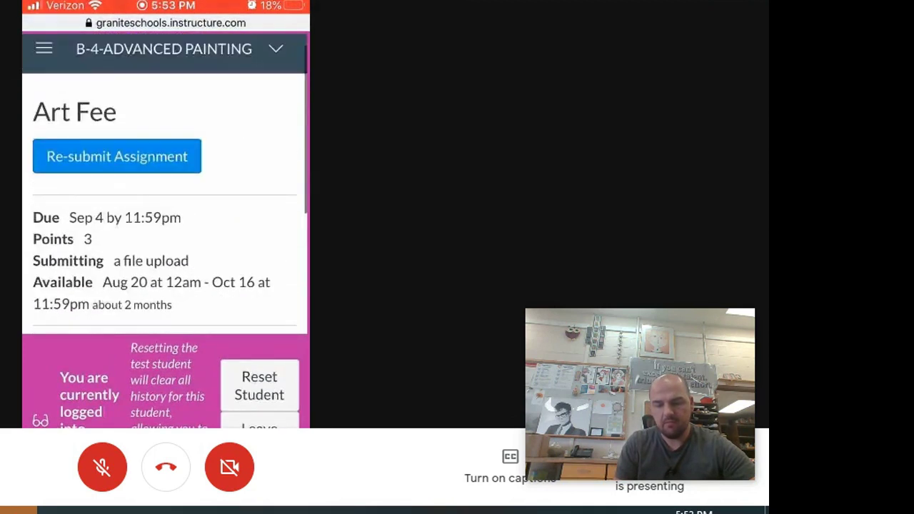